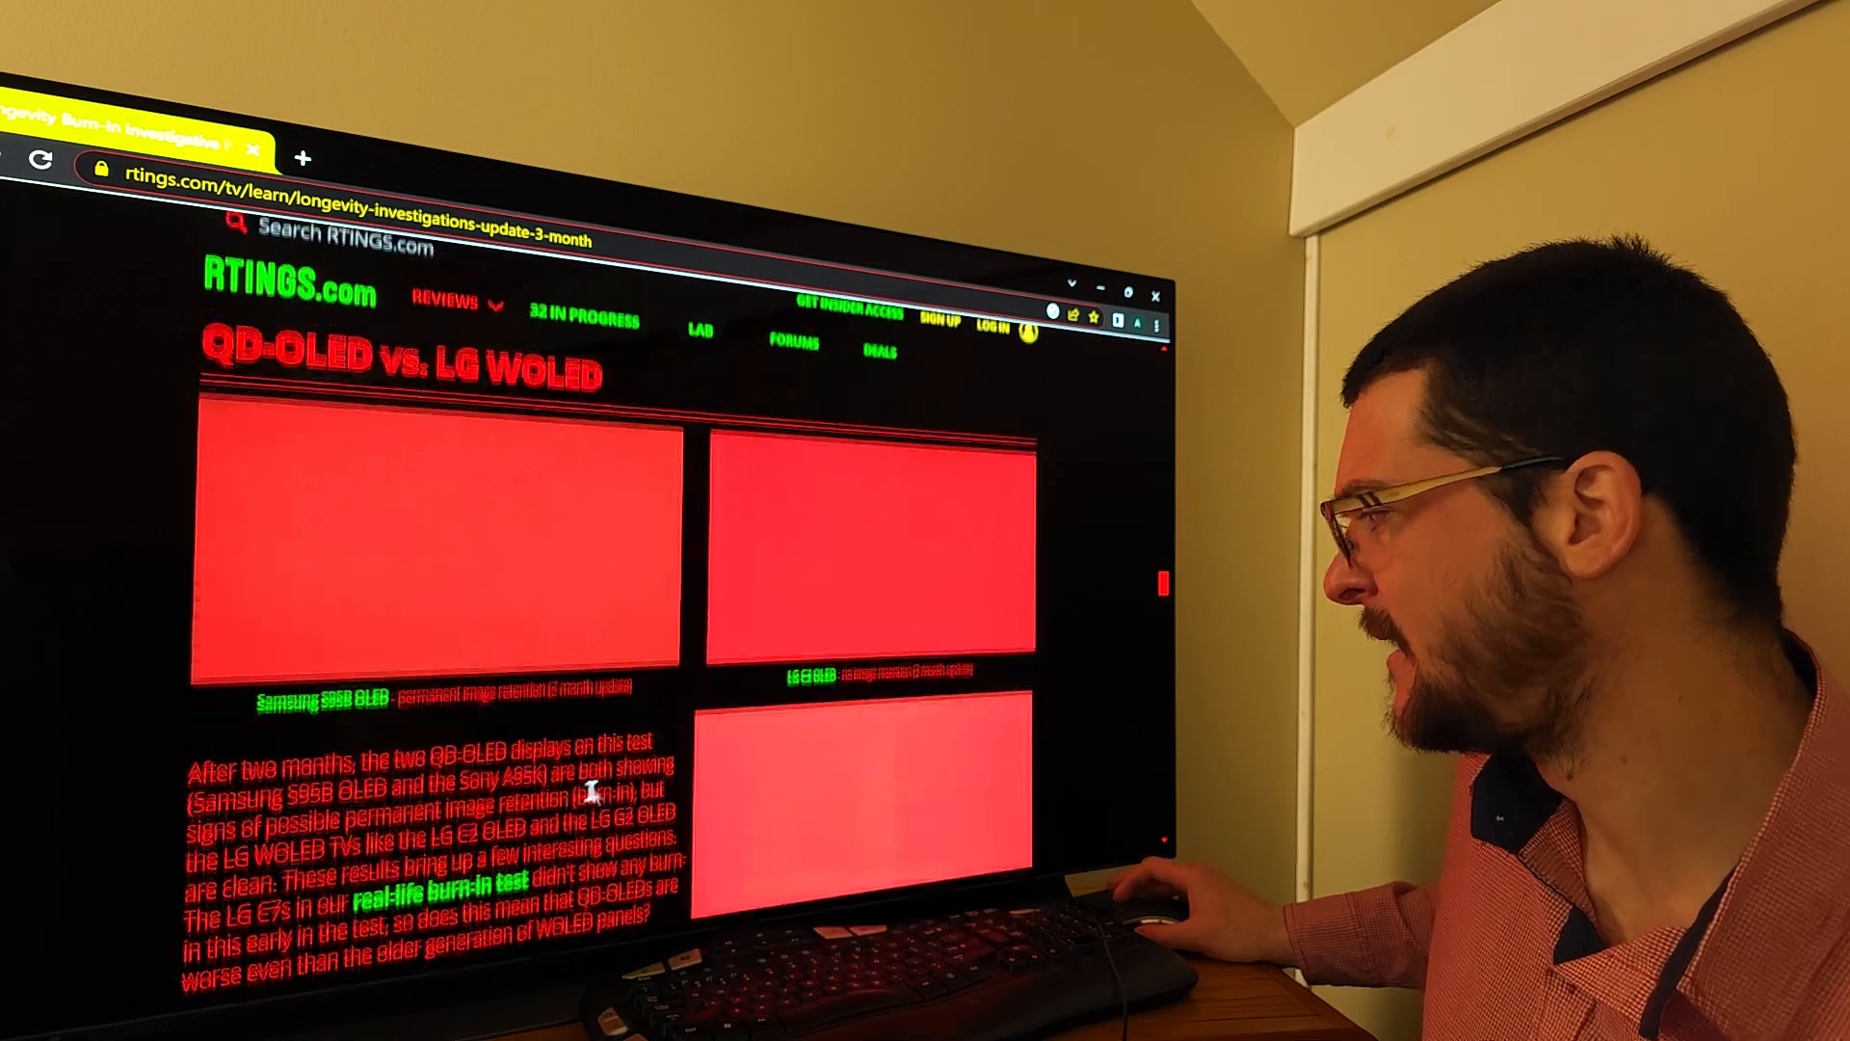
scroll(down, 3)
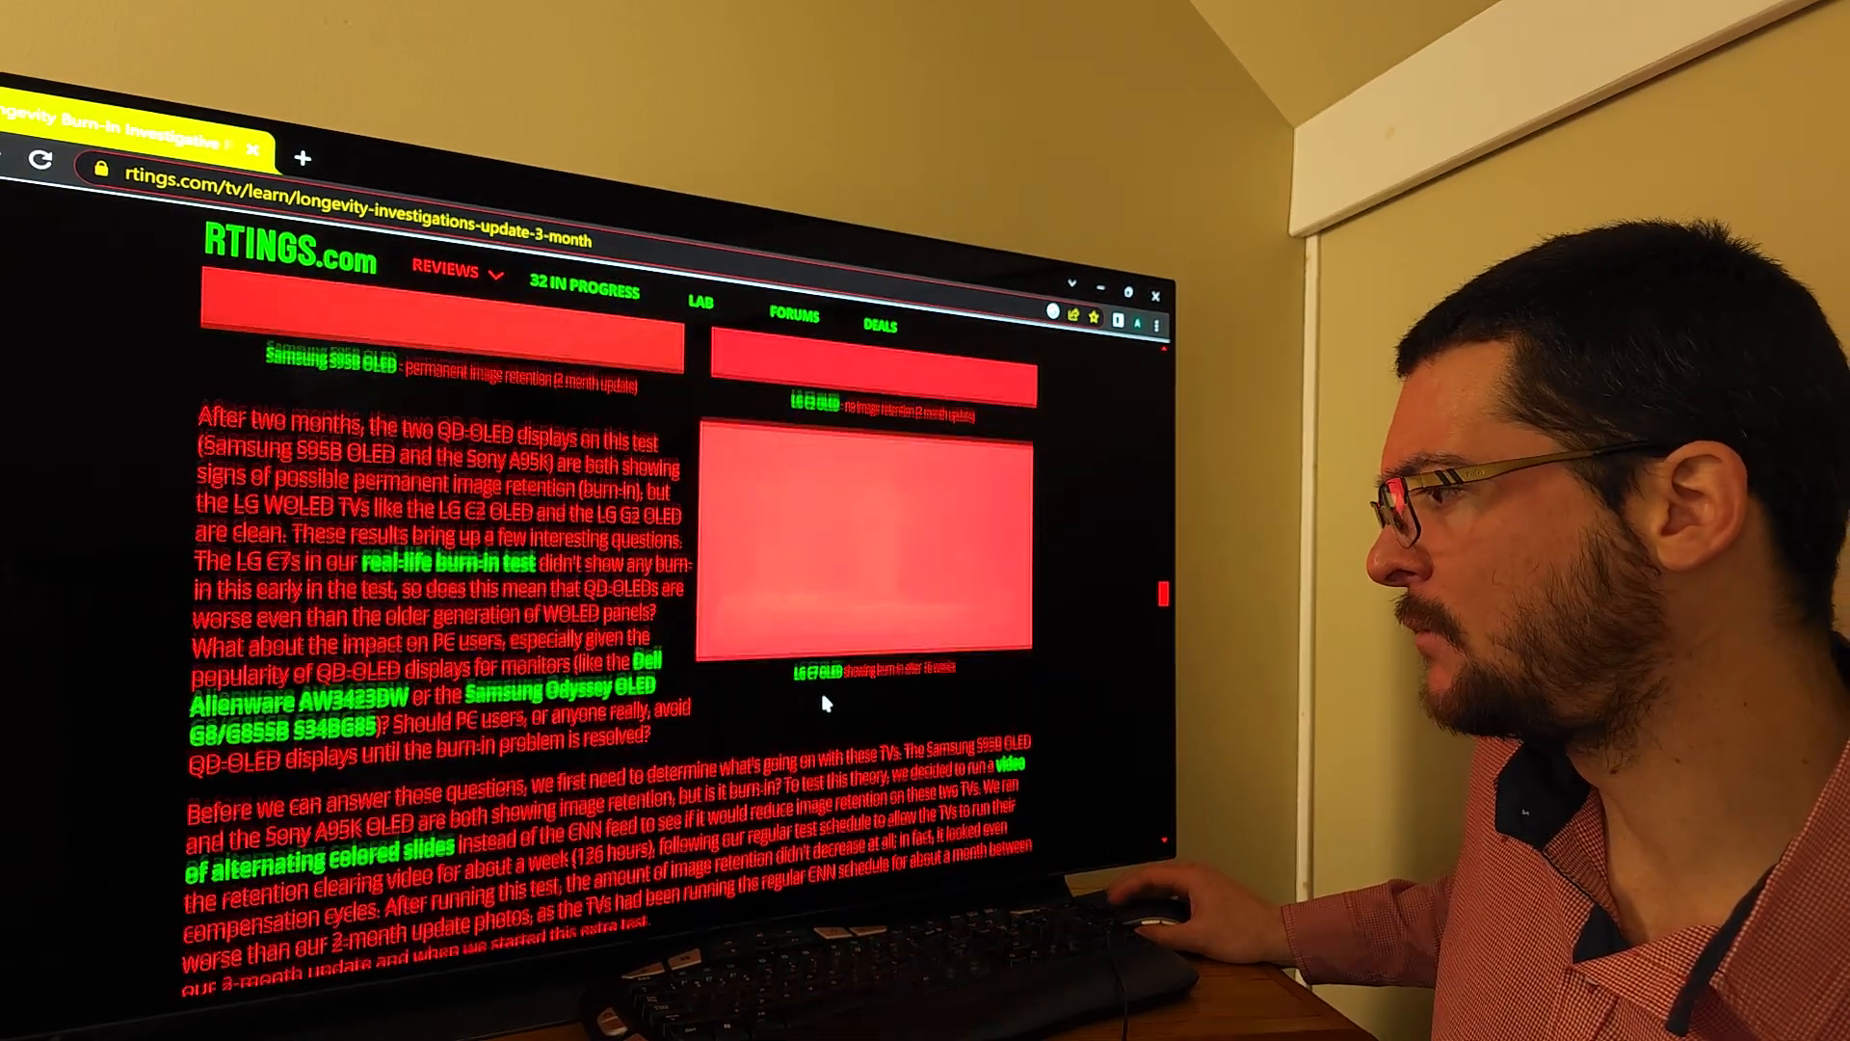
scroll(down, 3)
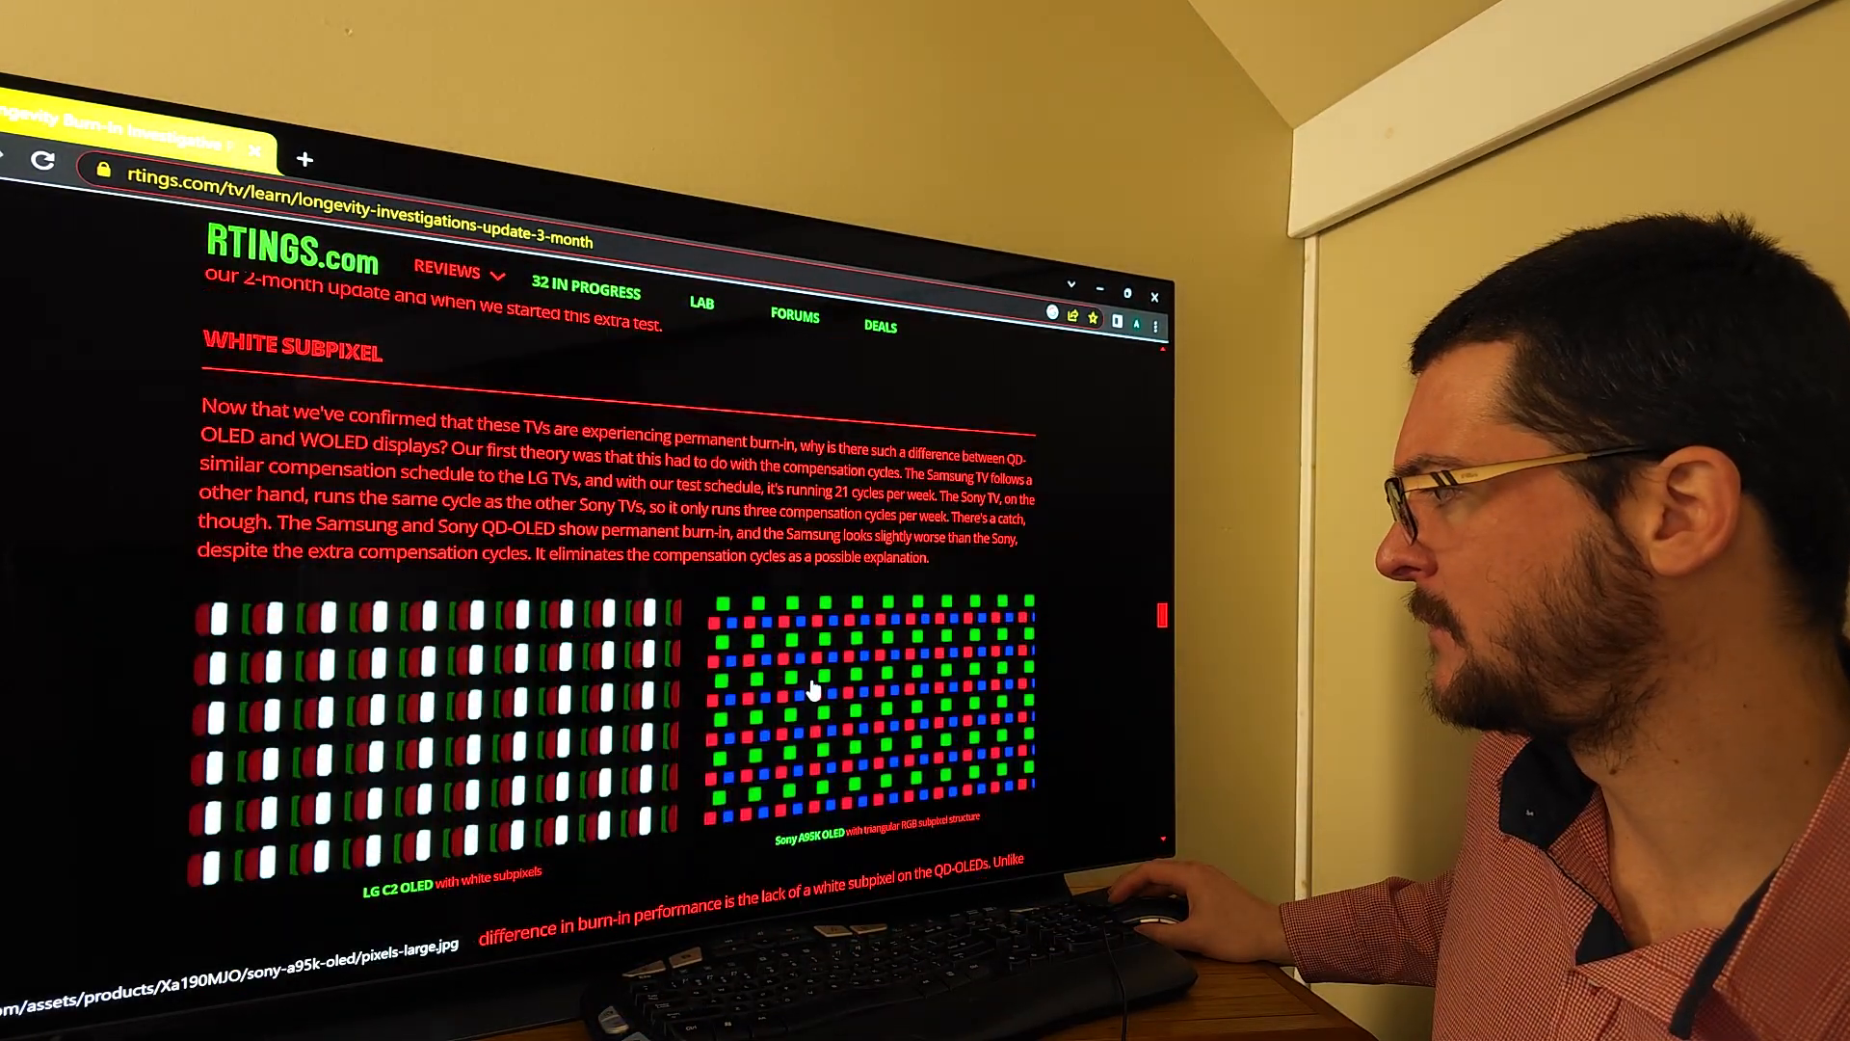
scroll(down, 3)
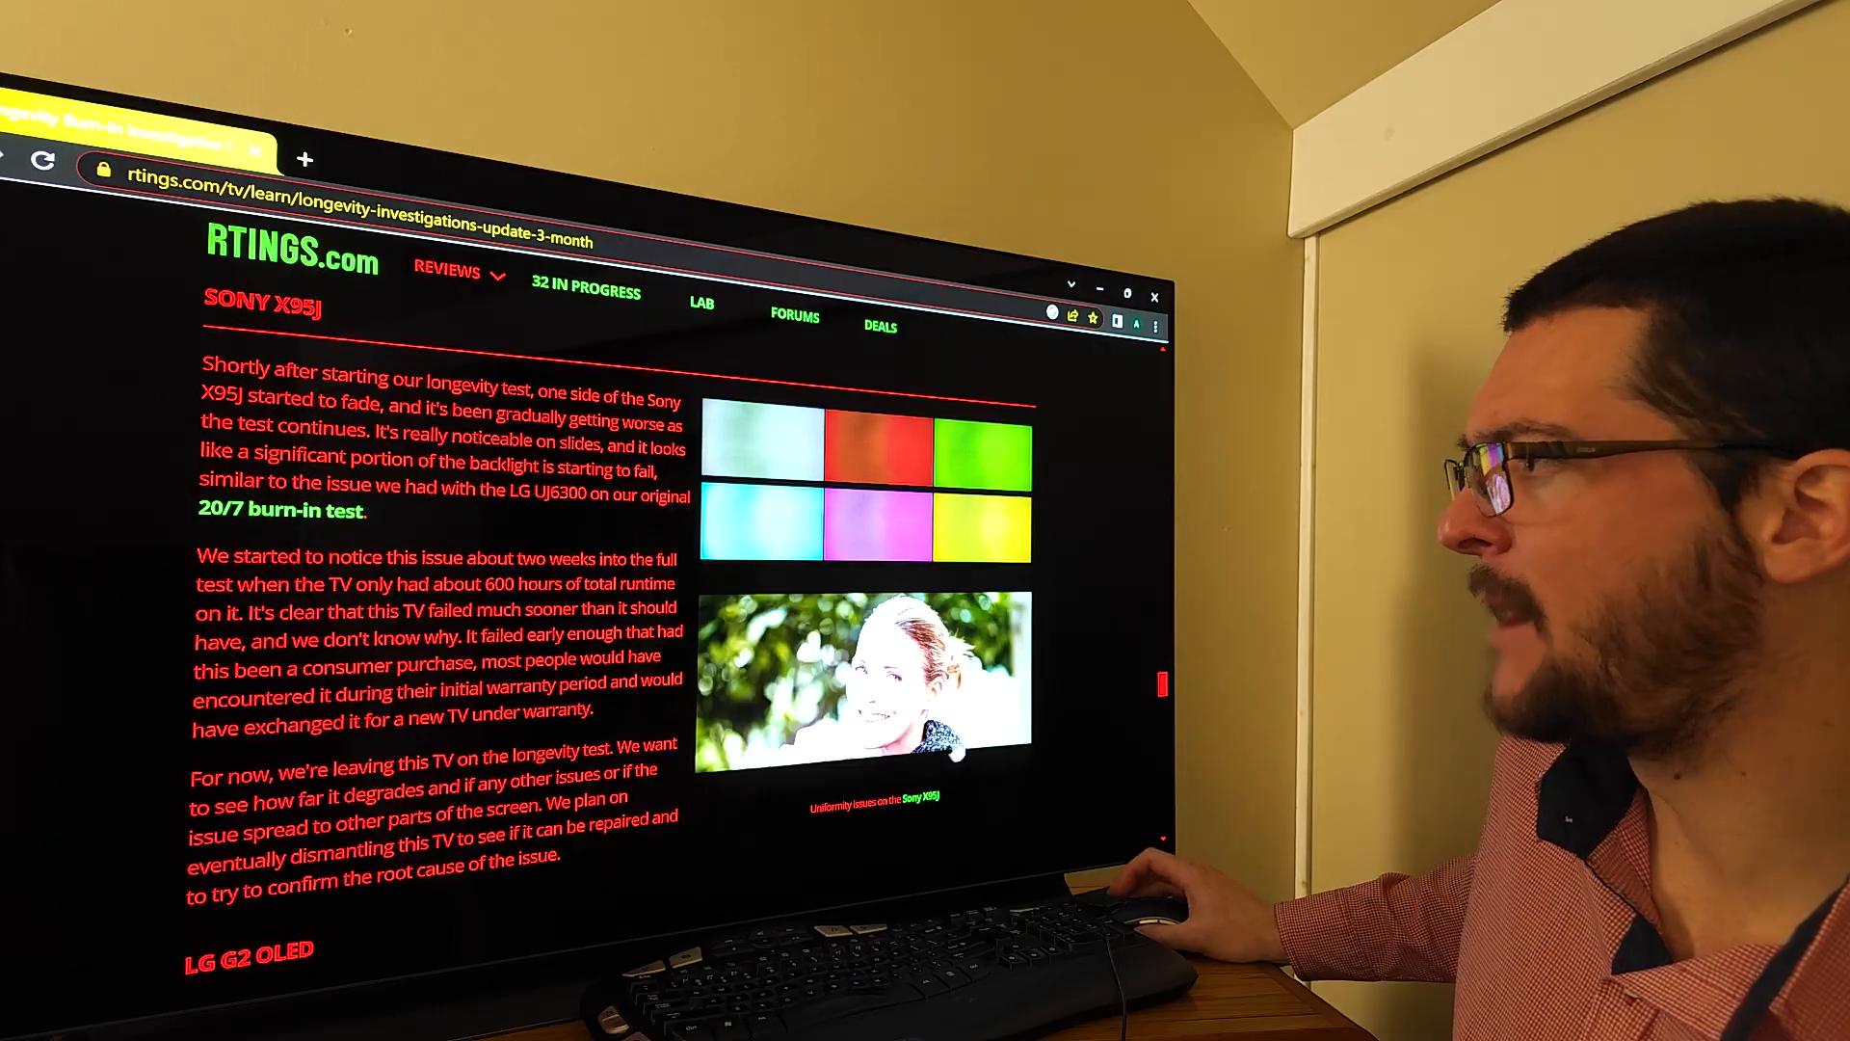
scroll(down, 3)
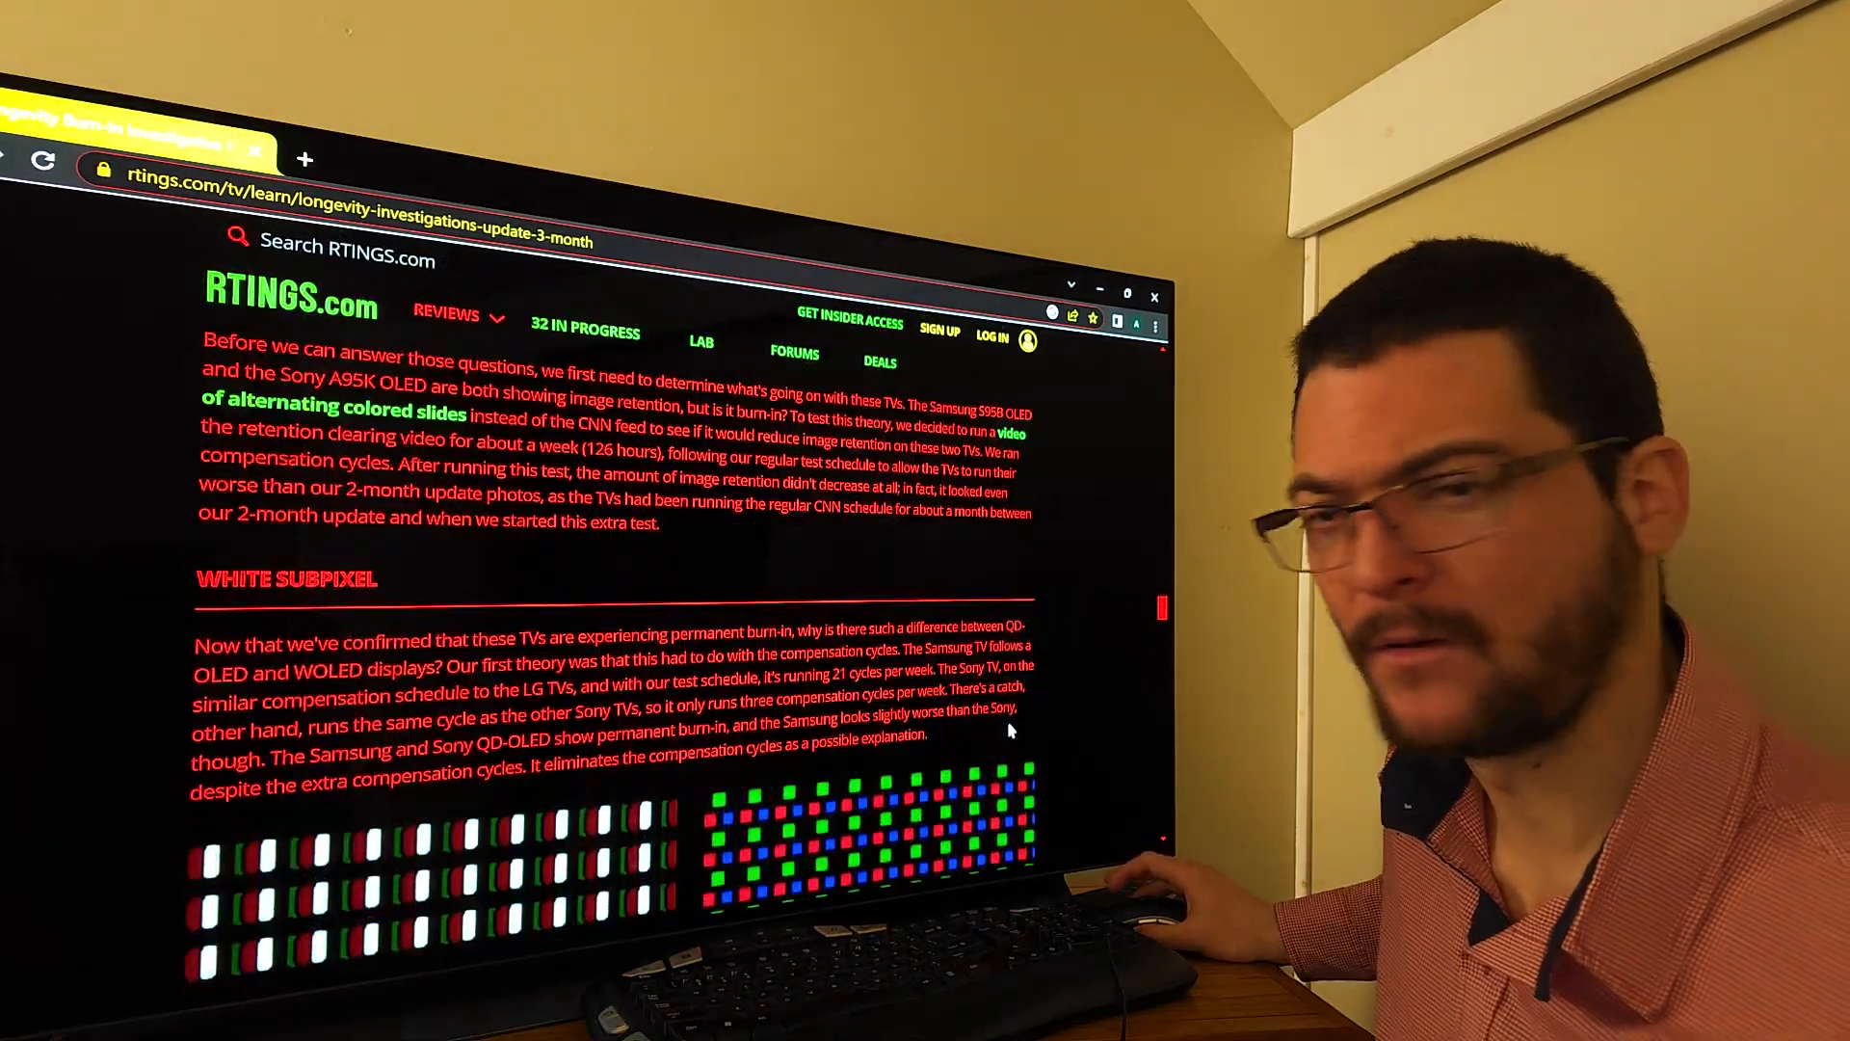
scroll(down, 3)
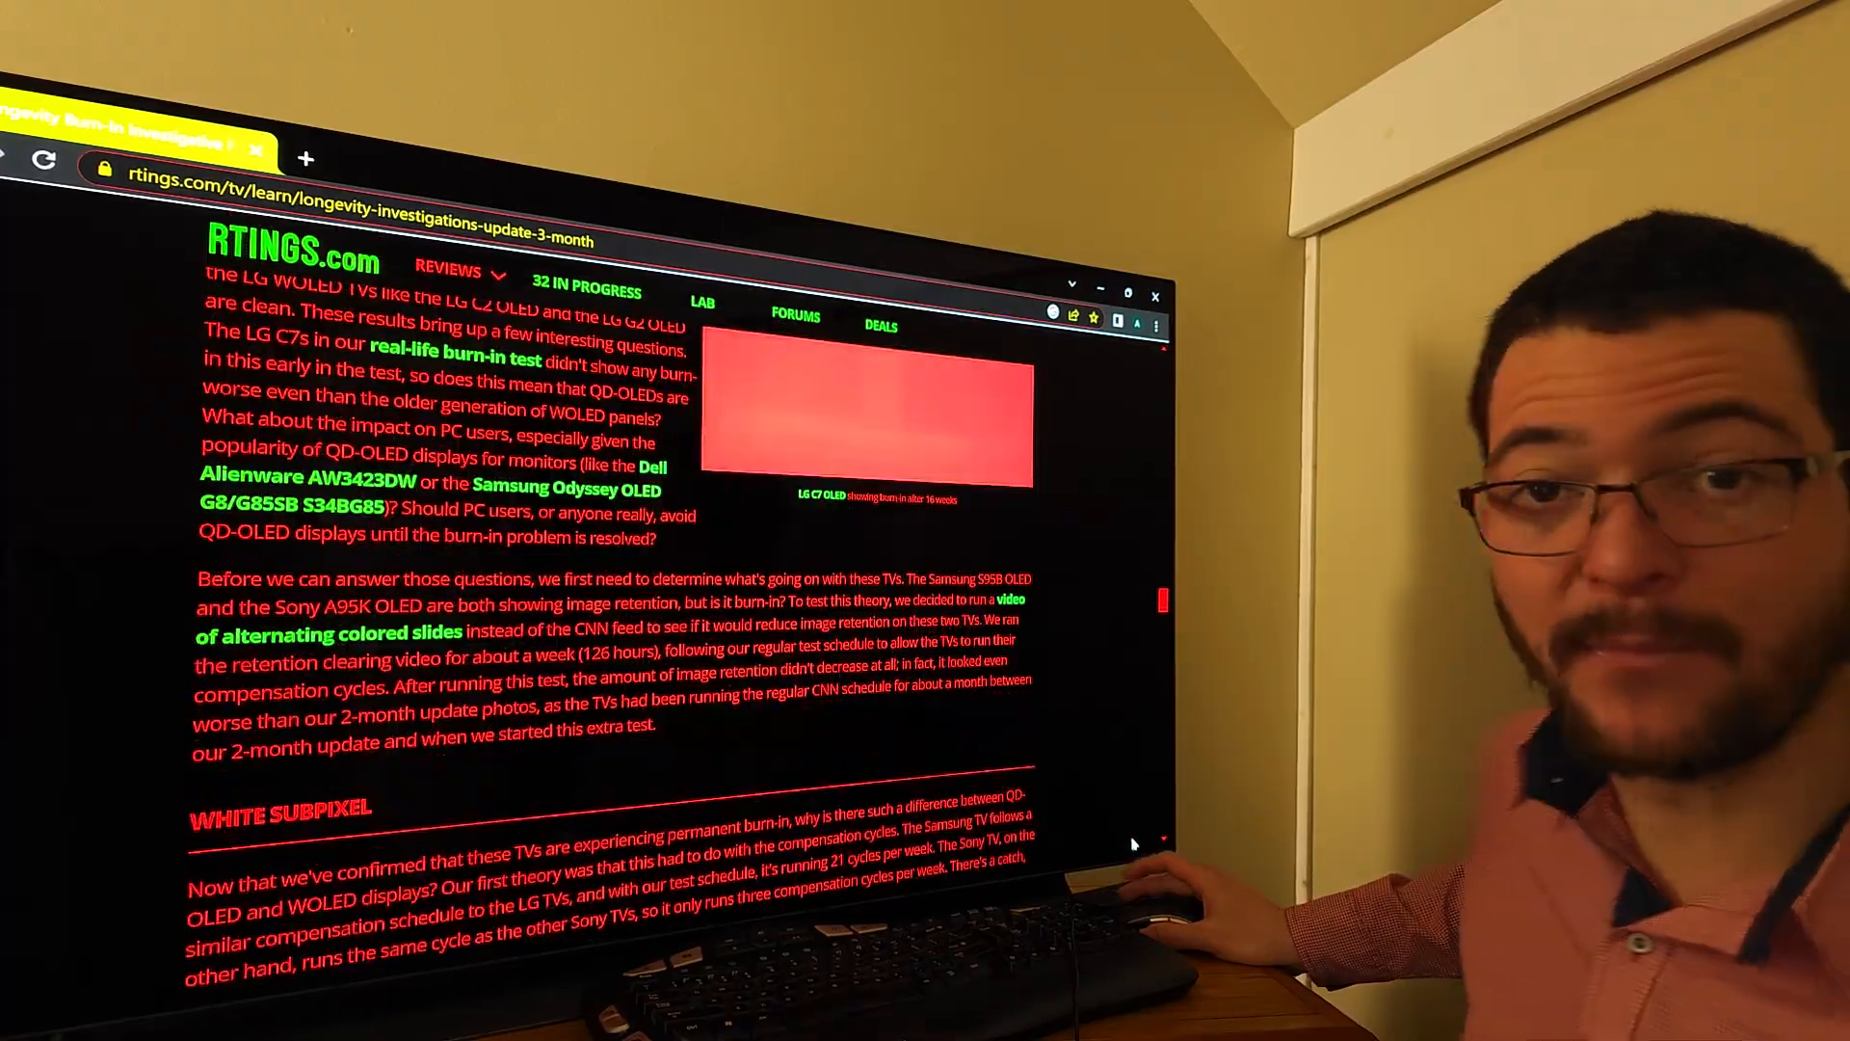
scroll(down, 3)
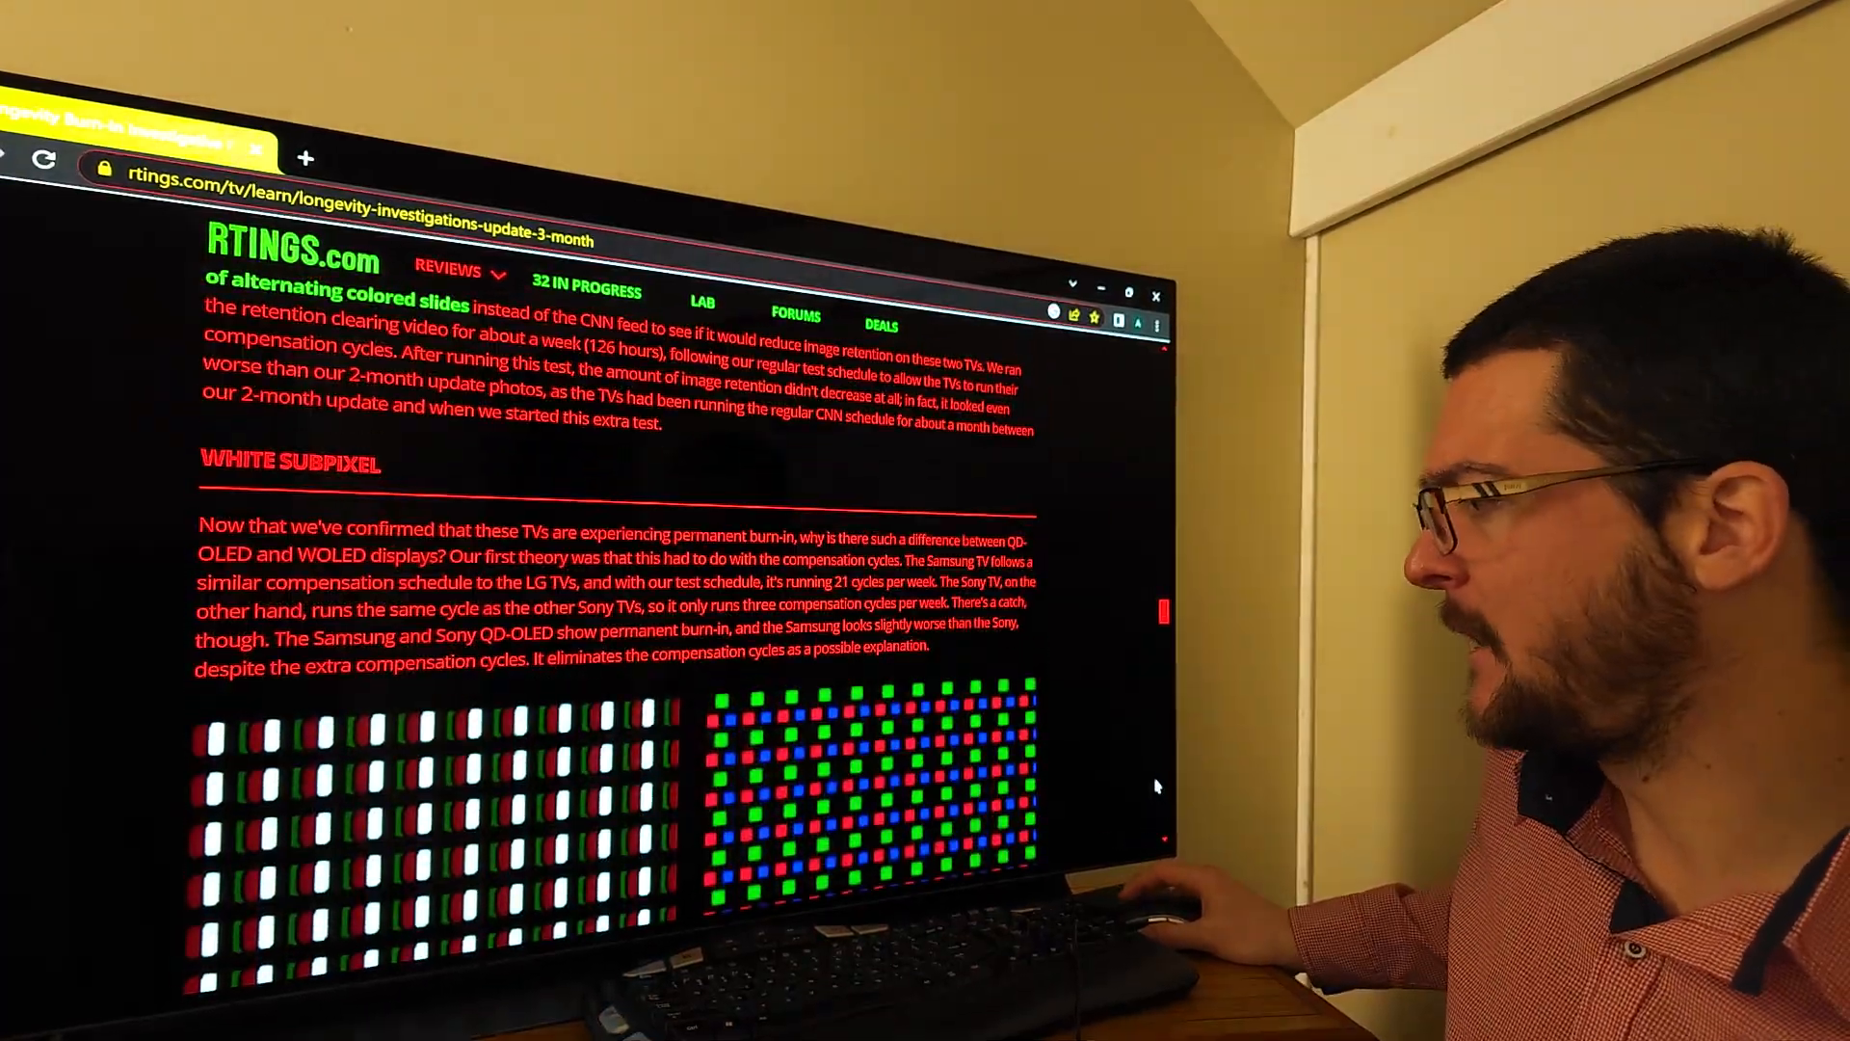
scroll(down, 3)
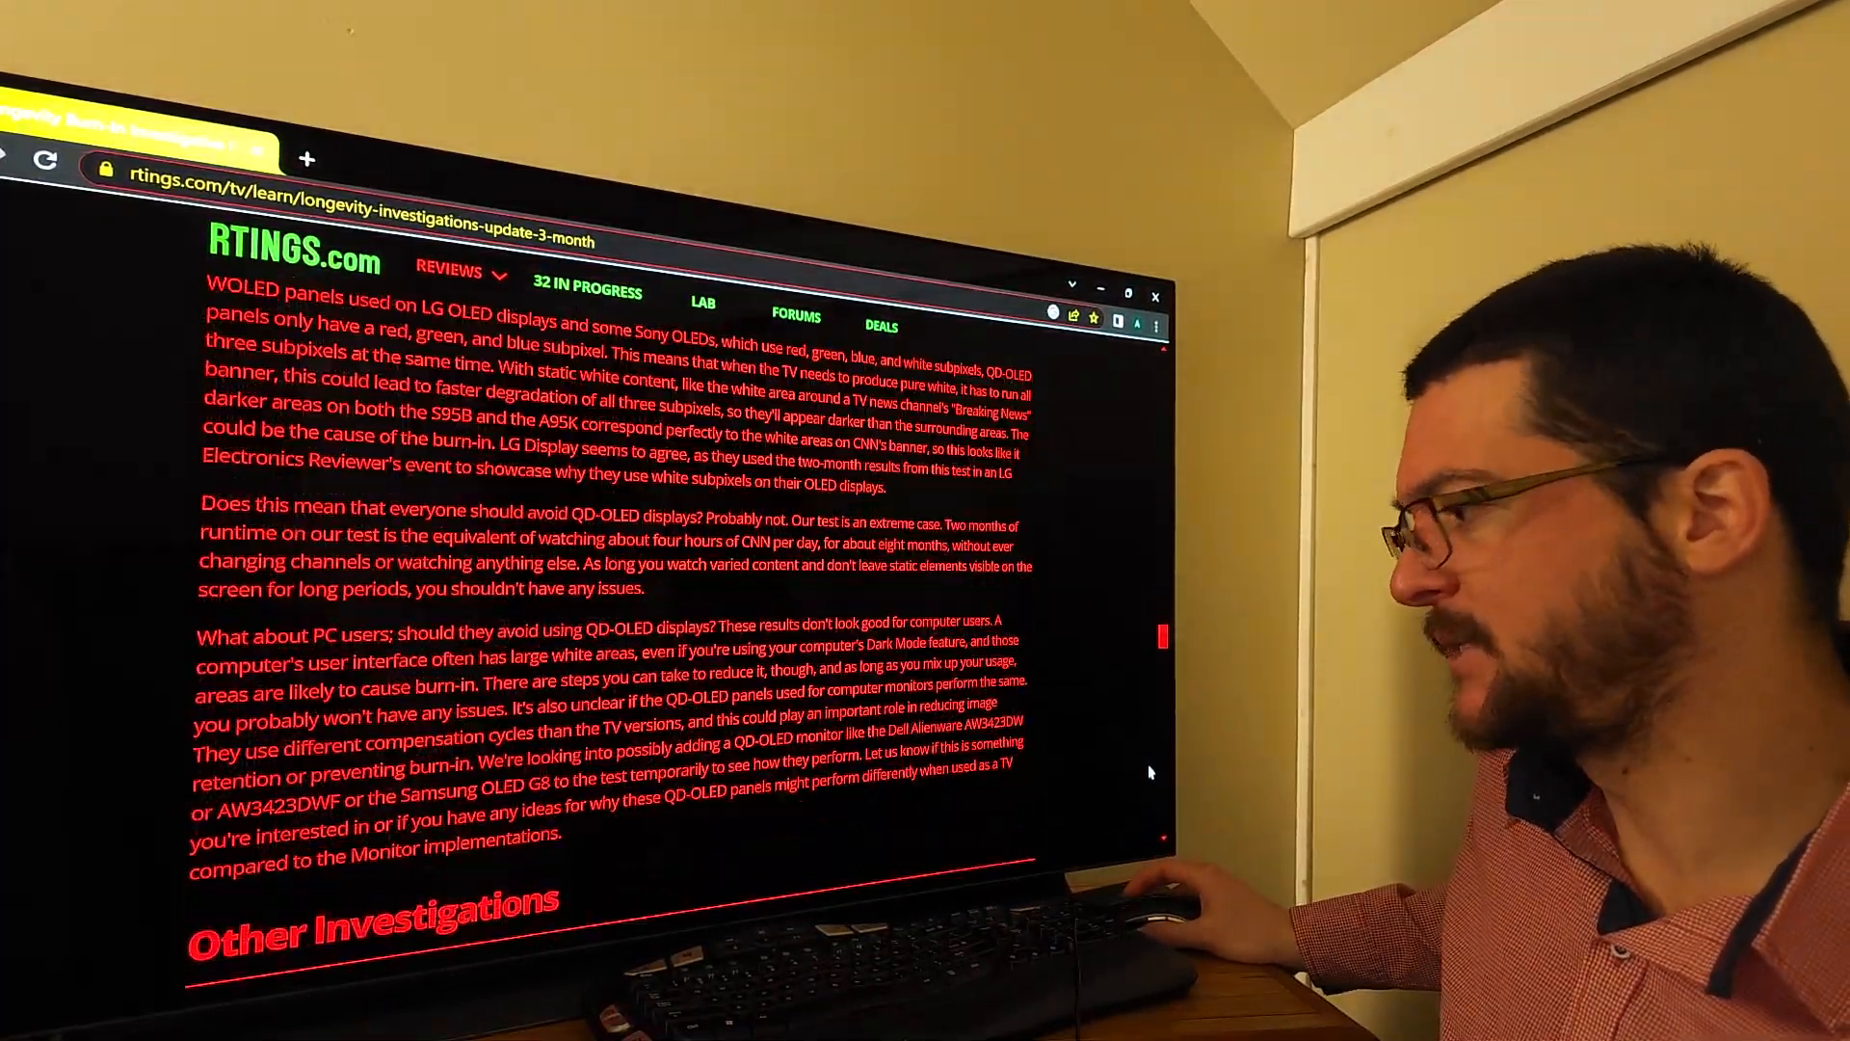
scroll(down, 3)
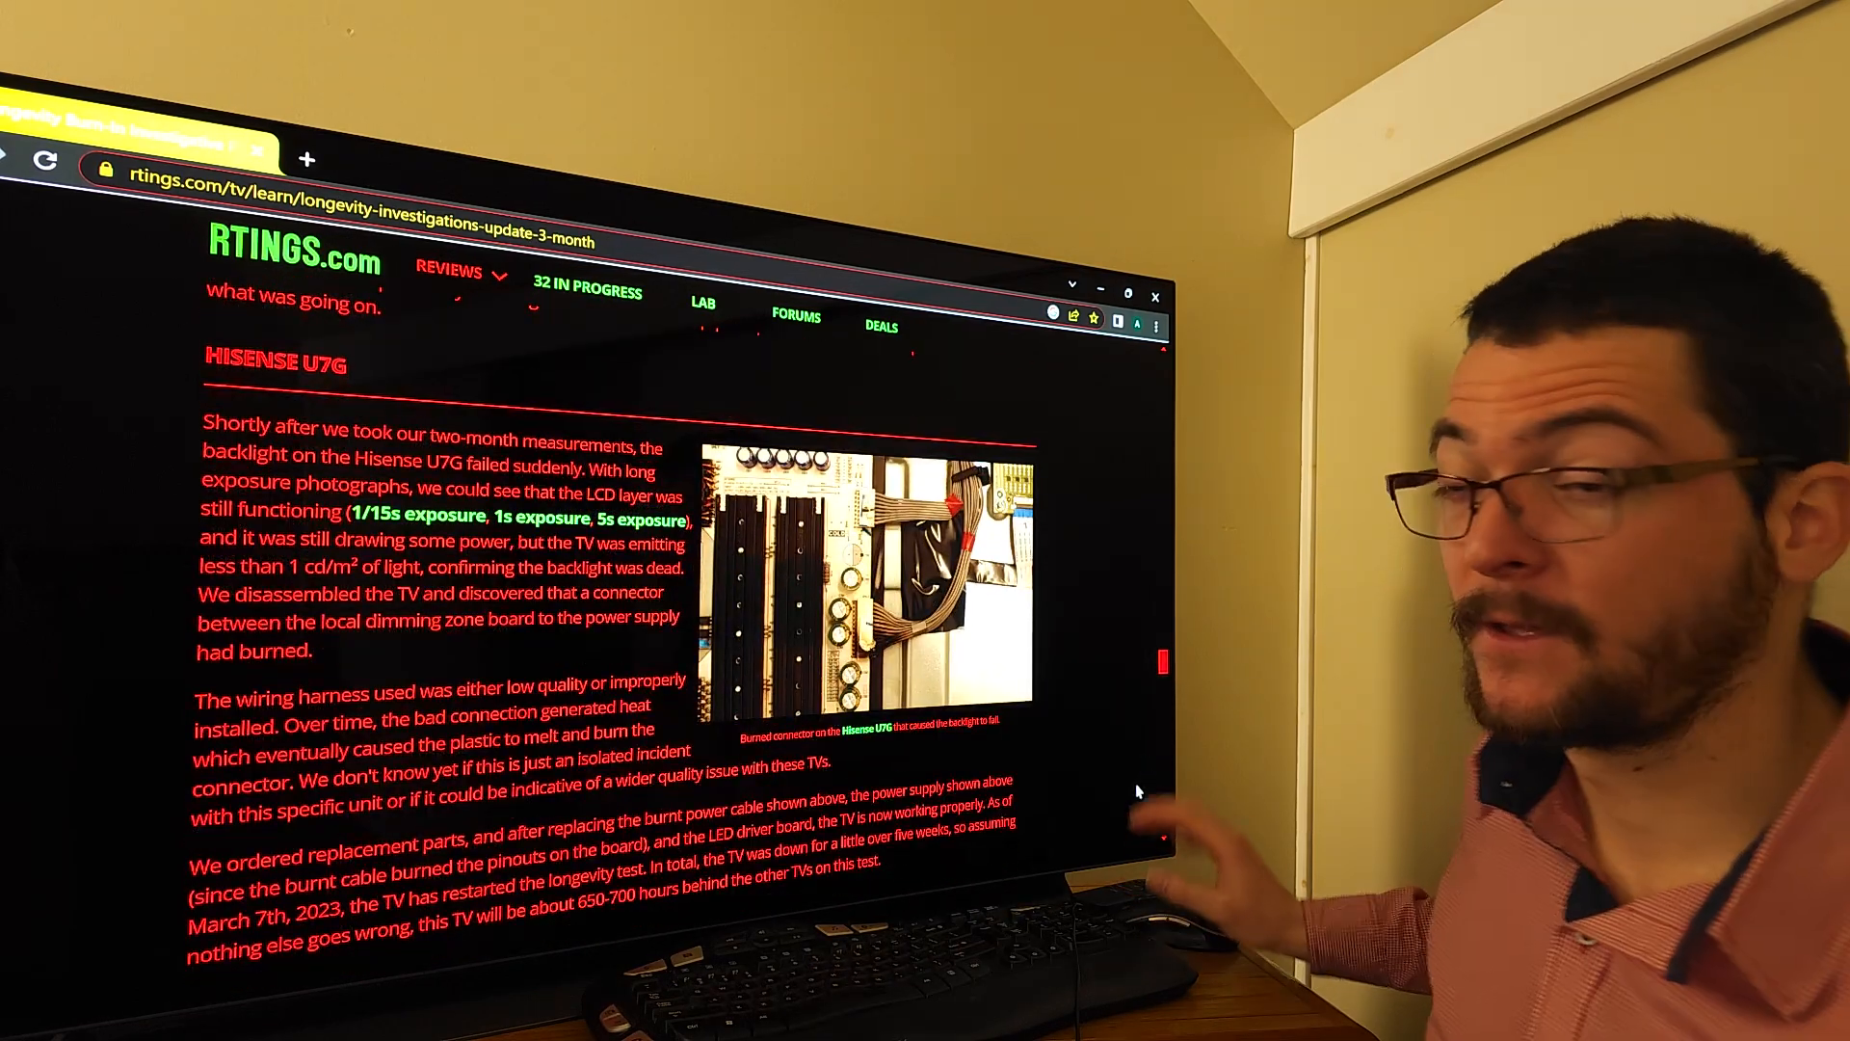